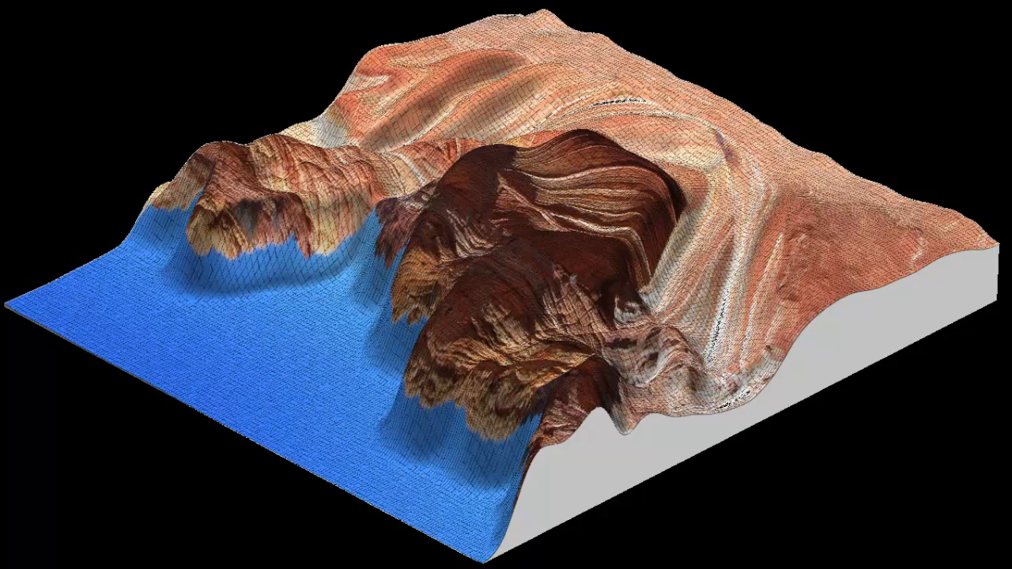
Launch the Rectify (Rotate/Scale/Clip Image) utility from the Imagery menu
{"action": "left_click", "coordinate": [127, 202]}
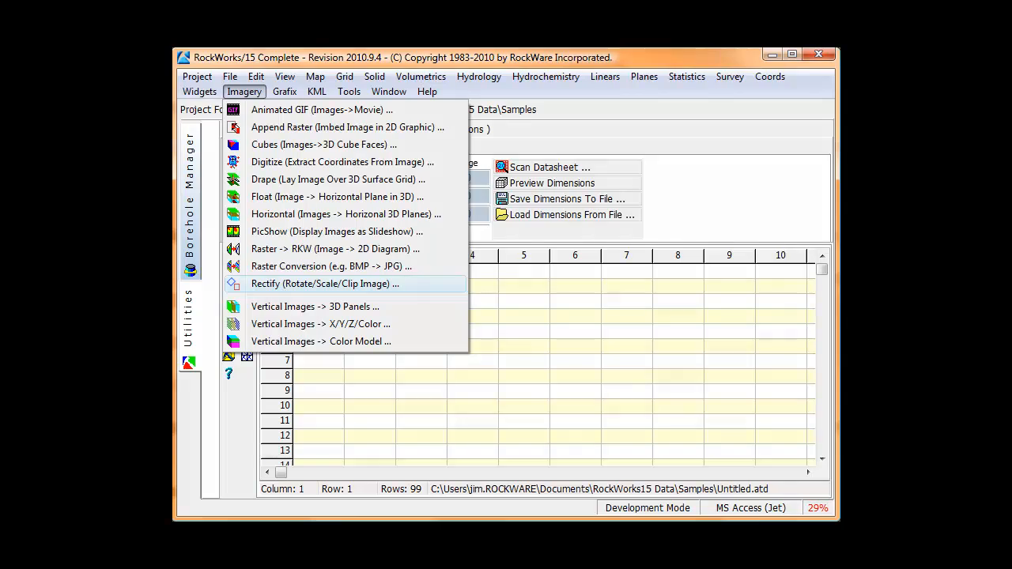
{"action": "mouse_move", "coordinate": [324, 283]}
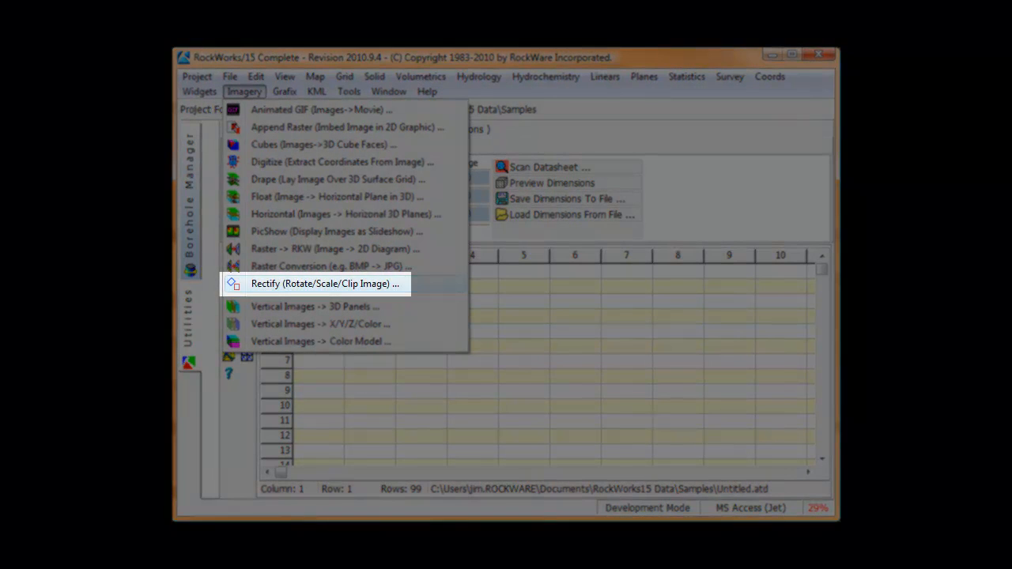
{"action": "left_click", "coordinate": [326, 283]}
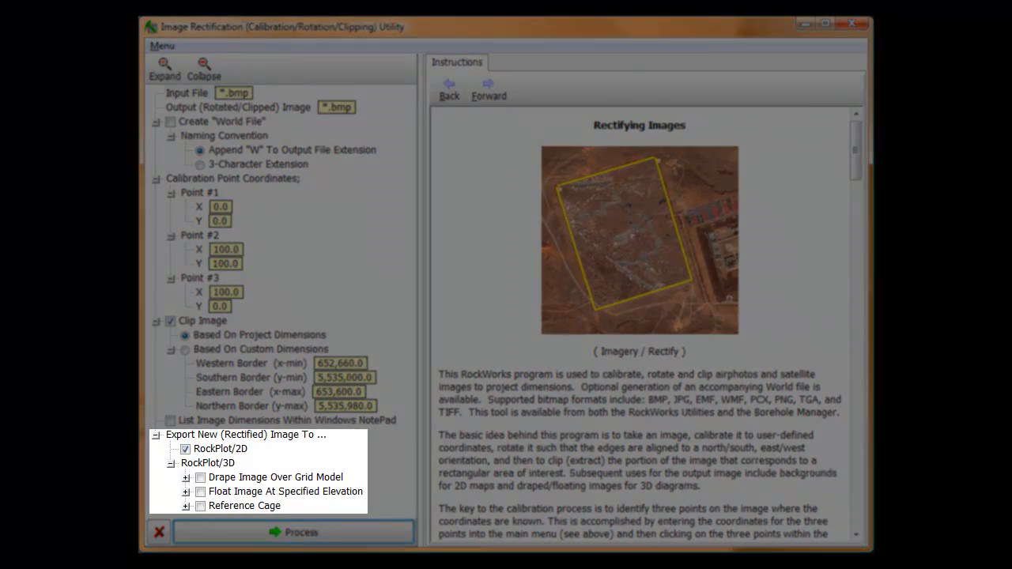
{"action": "left_click", "coordinate": [220, 449]}
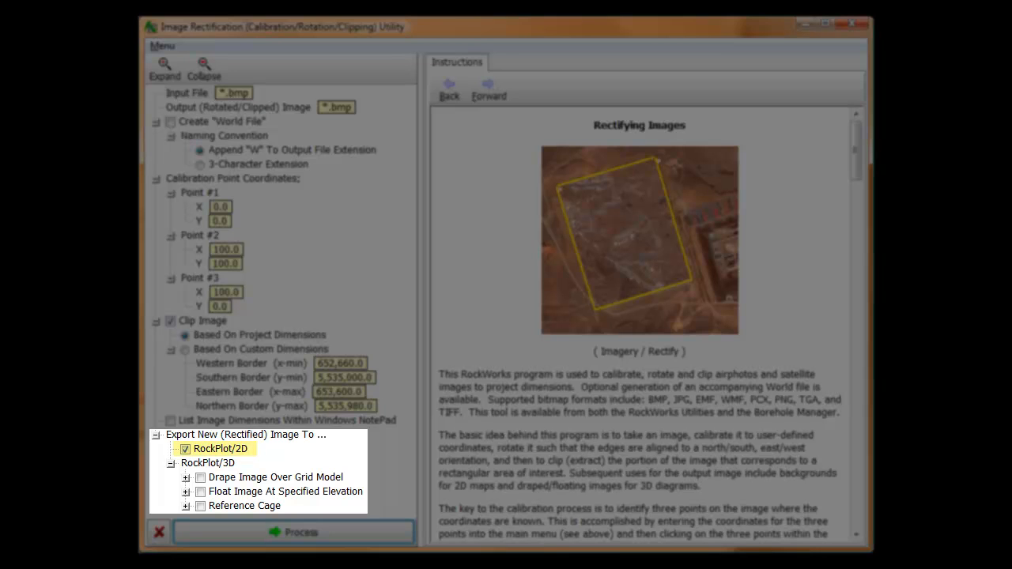
{"action": "left_click", "coordinate": [275, 476]}
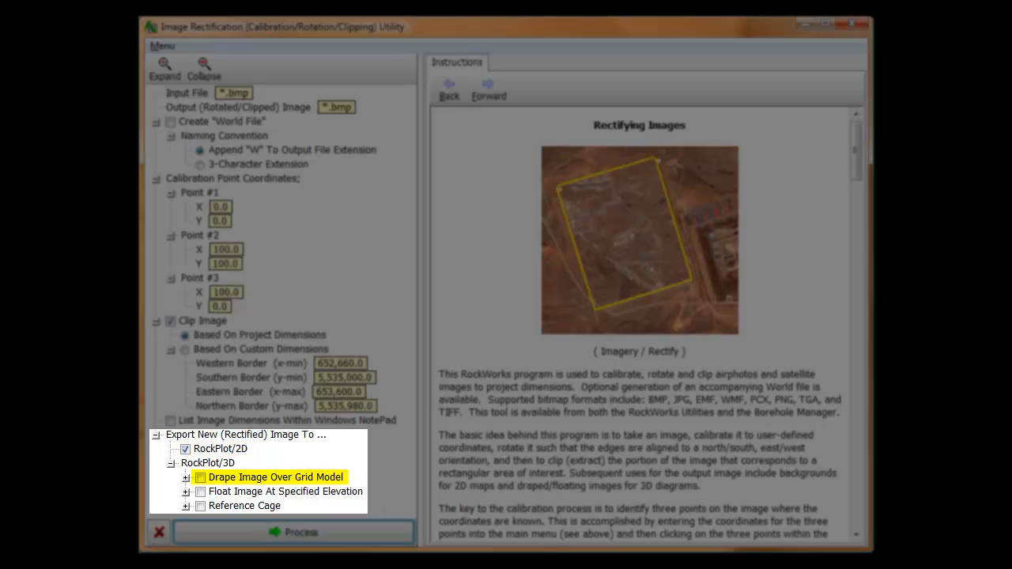
{"action": "left_click", "coordinate": [285, 491]}
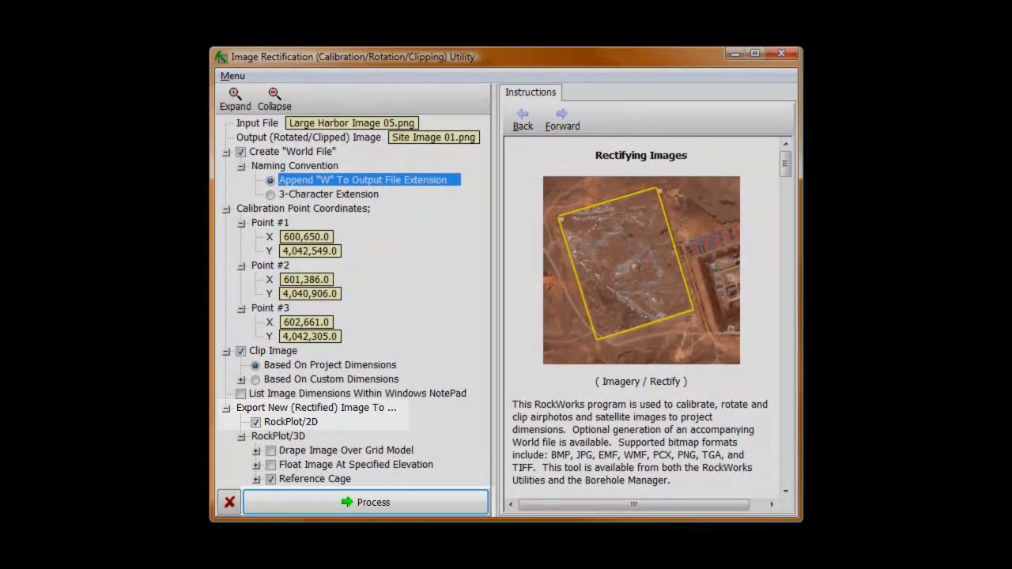
Keep the harbor image setup: three calibration points, world file, project clipping, RockPlot/2D export
{"action": "left_click", "coordinate": [365, 502]}
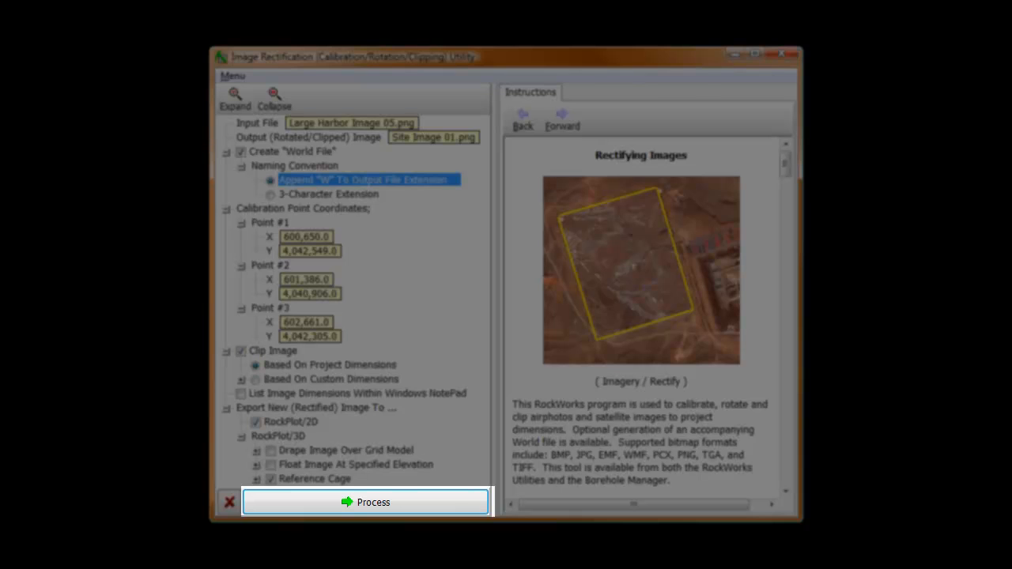
Start the rectifier and adjust the harbor photo display size to 61%
{"action": "left_click", "coordinate": [365, 502]}
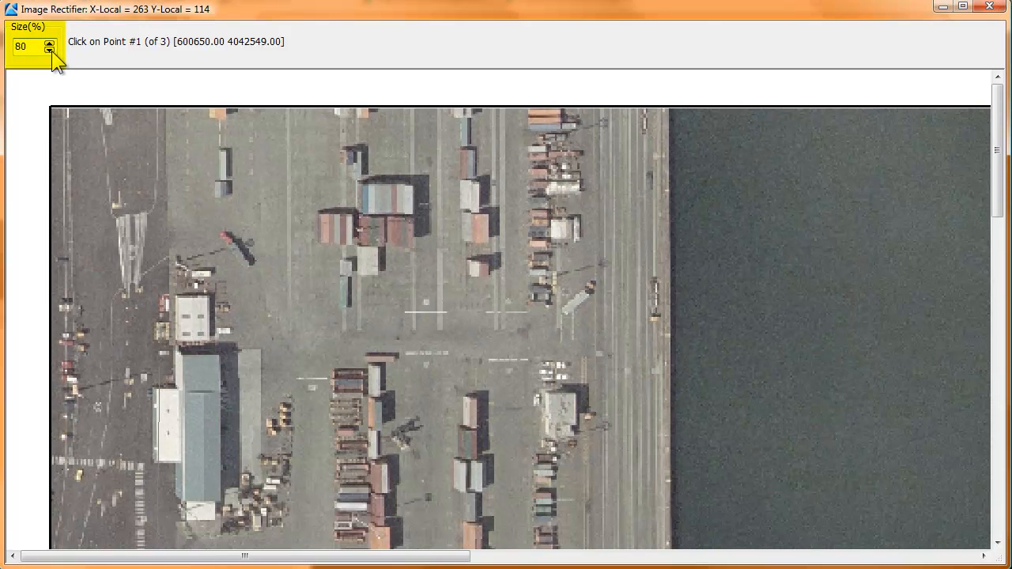
{"action": "left_click", "coordinate": [49, 49]}
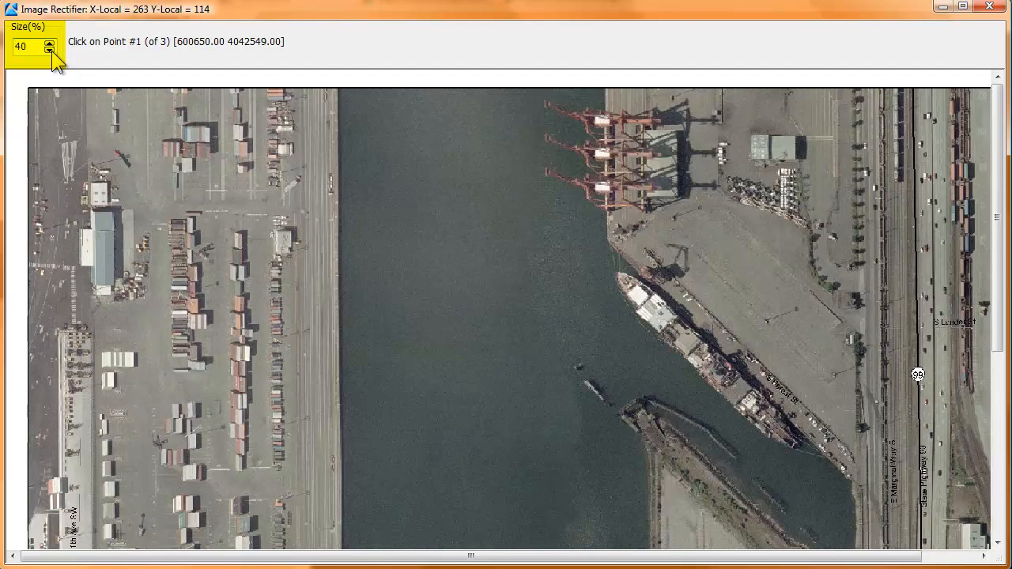
{"action": "left_click", "coordinate": [50, 49]}
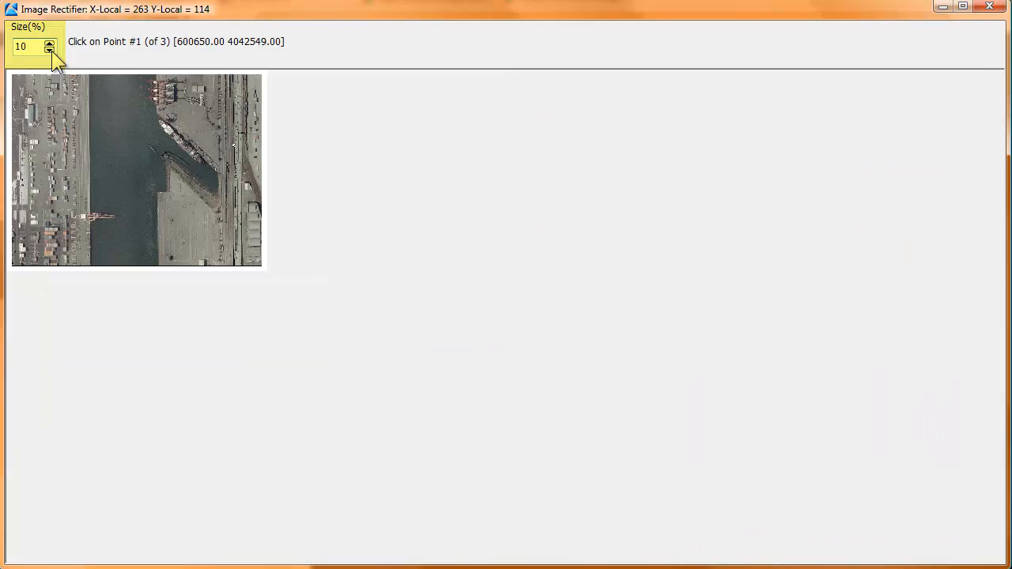
{"action": "left_click", "coordinate": [49, 43]}
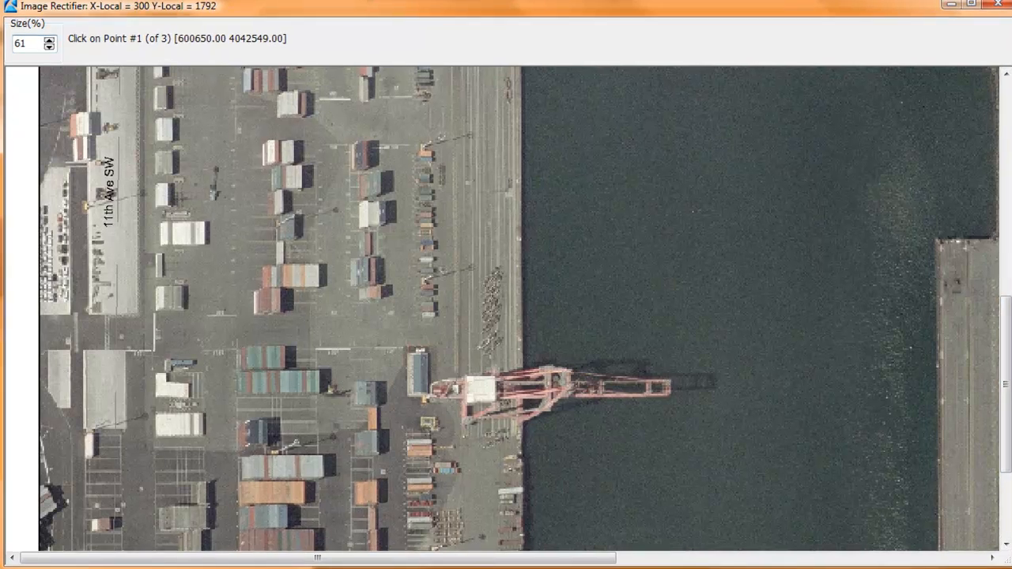
Place calibration points 1 and 2 on the harbor air photo
{"action": "left_click", "coordinate": [163, 354]}
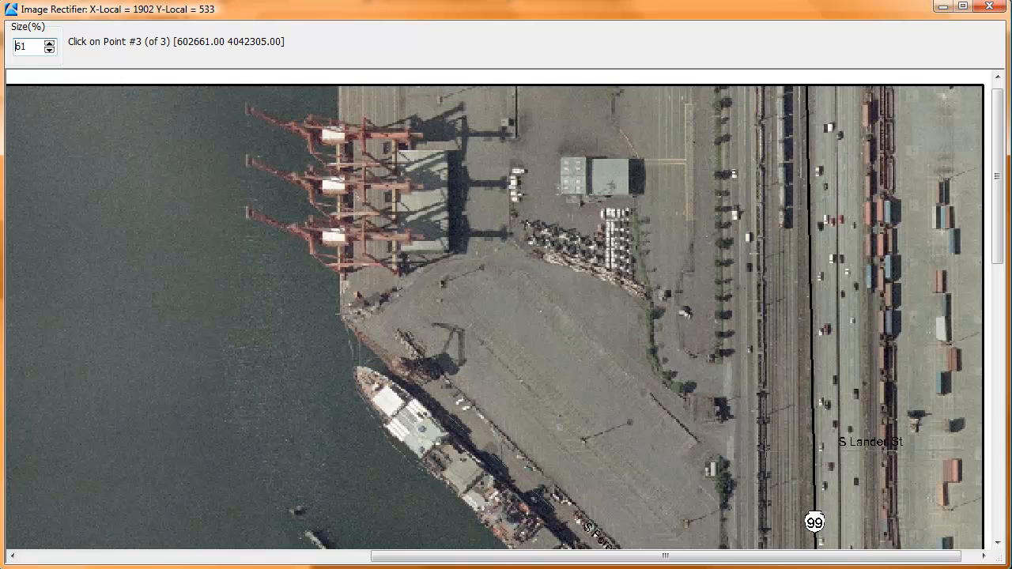
{"action": "left_click", "coordinate": [341, 315]}
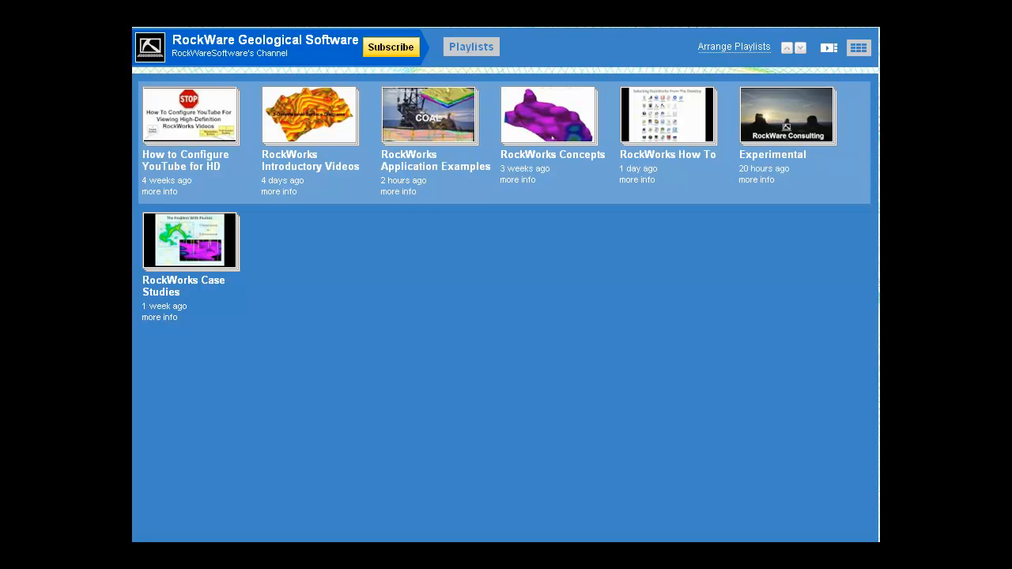
Play the '(HD) How To Drape Image Over Surface' video from the RockWorks How To playlist
{"action": "left_click", "coordinate": [668, 115]}
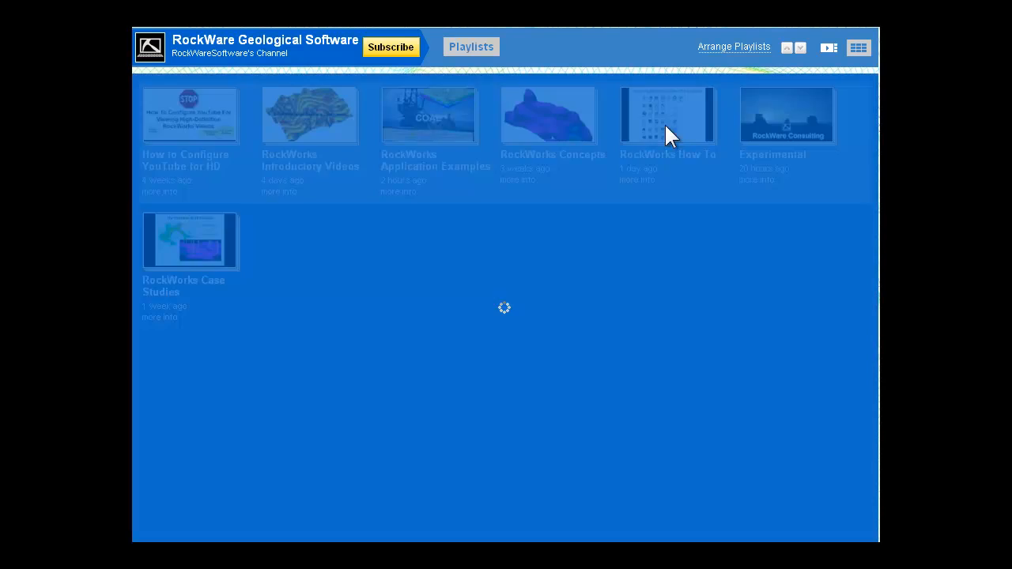
{"action": "left_click", "coordinate": [667, 116]}
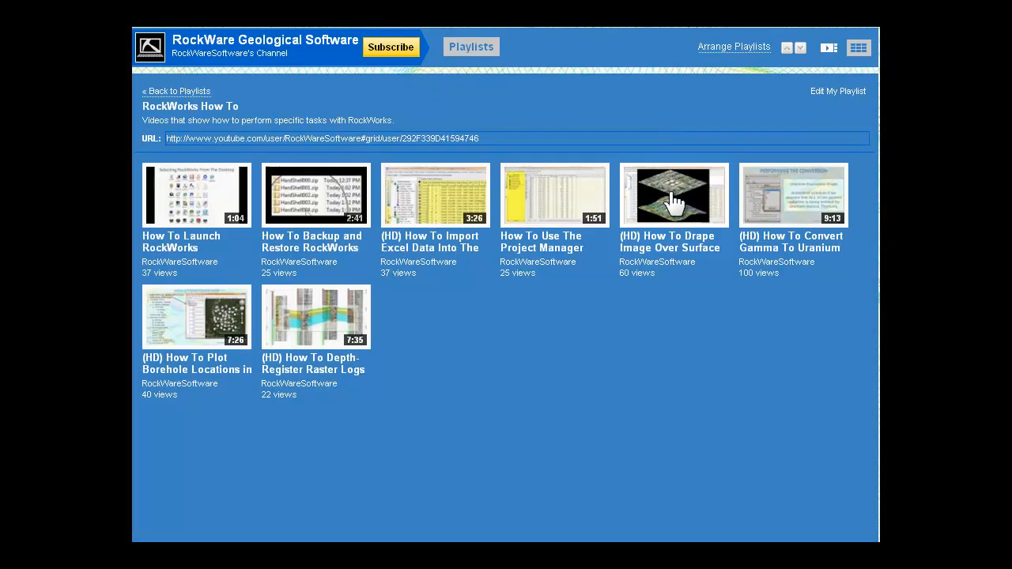
{"action": "left_click", "coordinate": [673, 195]}
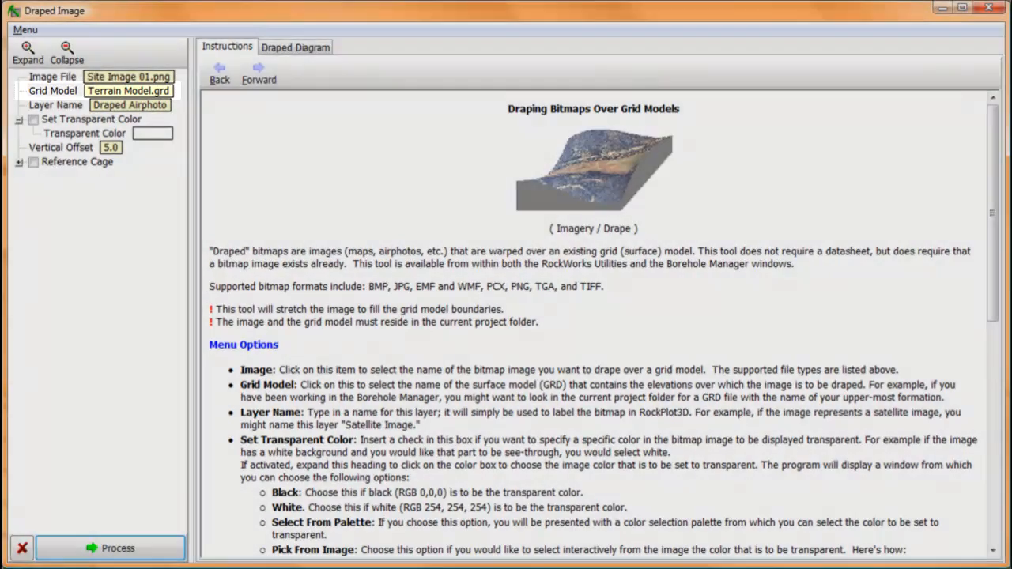
Show the Draped Diagram of Site Image 01.png over Terrain Model.grd
{"action": "left_click", "coordinate": [295, 47]}
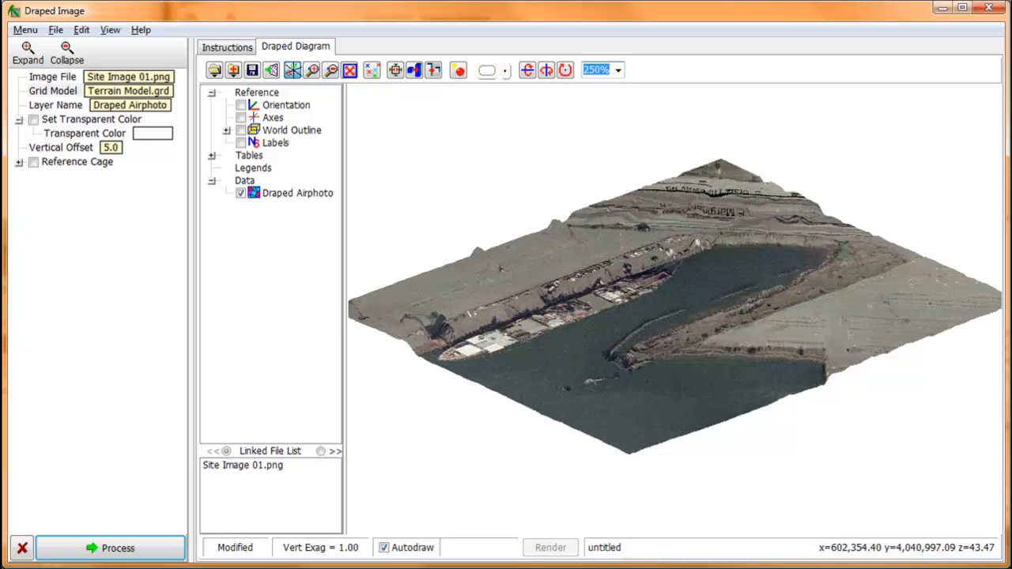